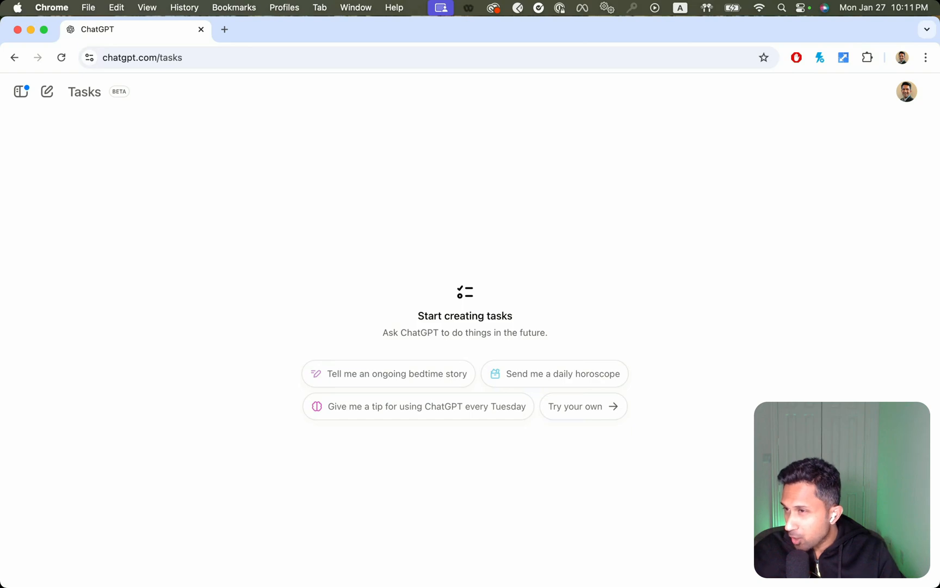
- Go to the Tasks page from the account menu
left_click(906, 92)
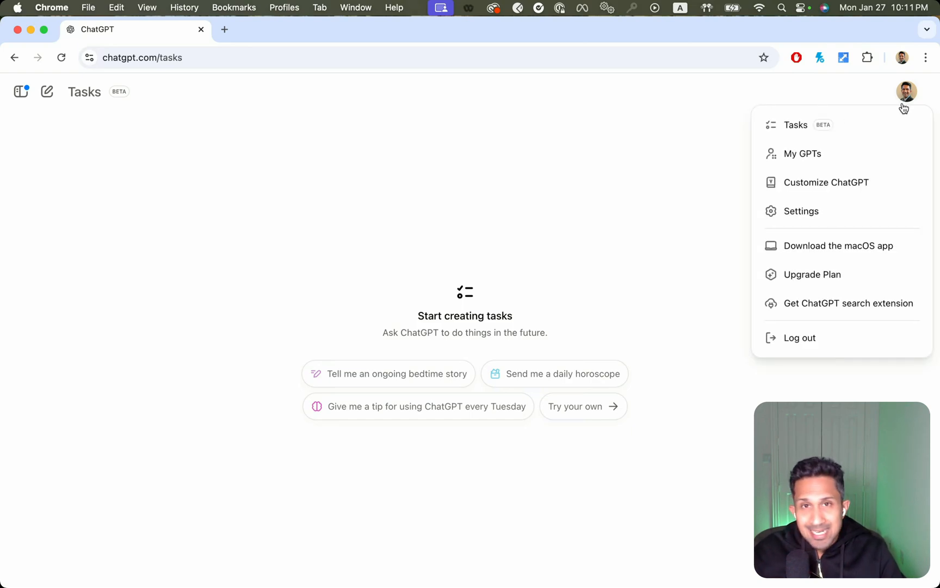
mouse_move(795, 125)
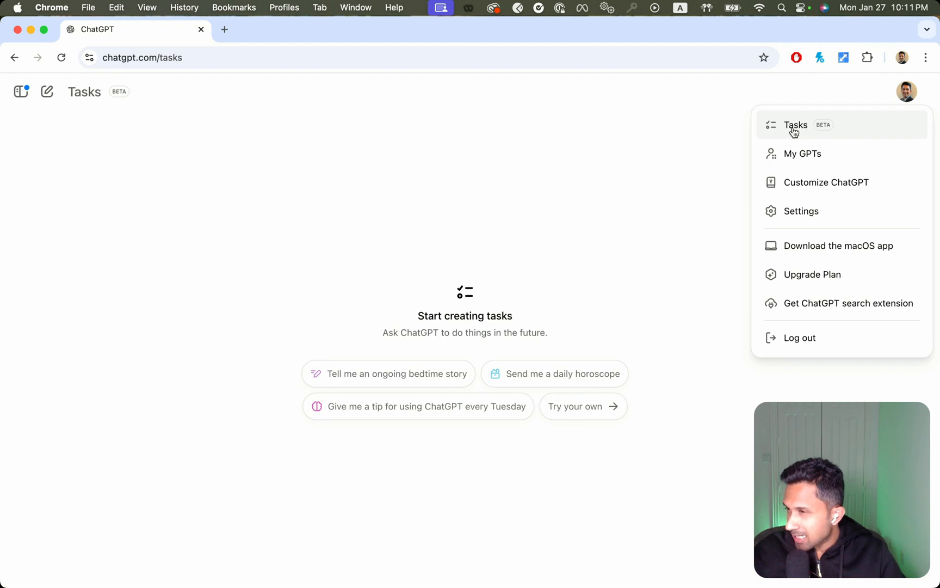
left_click(251, 189)
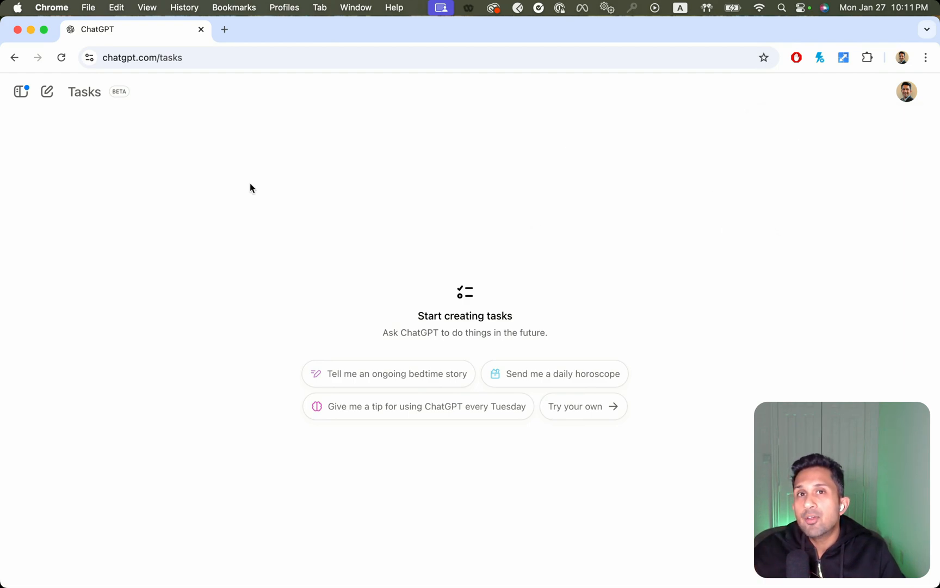
mouse_move(622, 222)
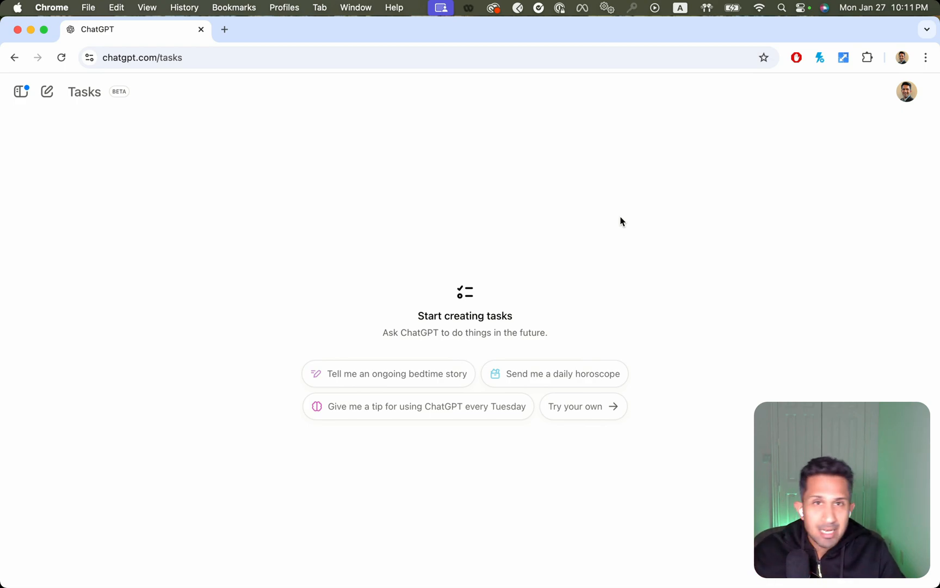
mouse_move(360, 387)
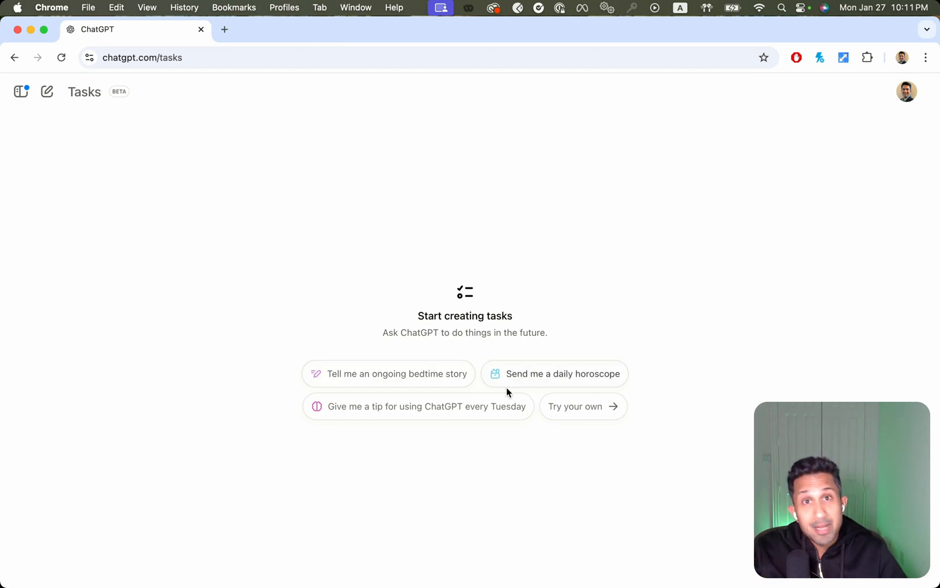
mouse_move(534, 390)
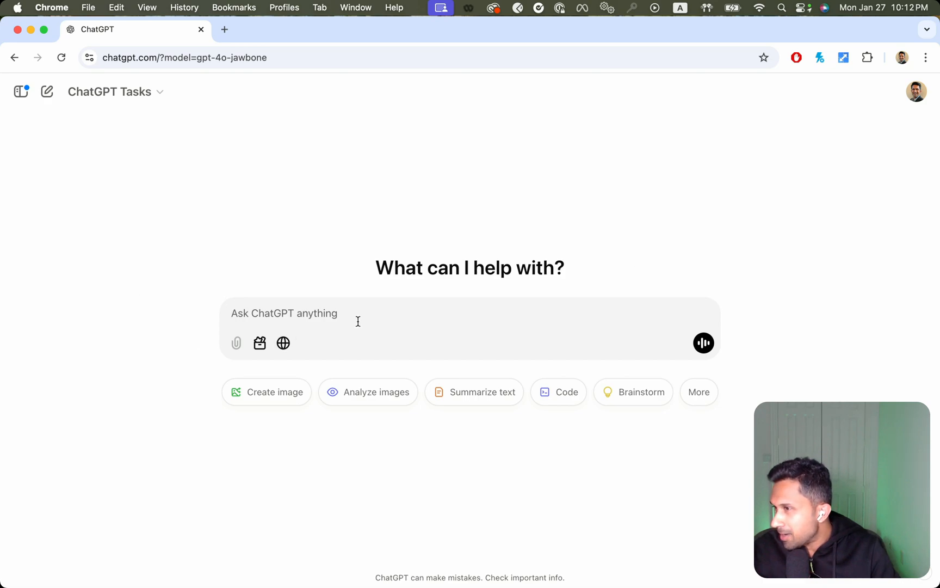
- Send a request to be reminded on April 1st of a friend's birthday with a sweet birthday message
type("Remind me")
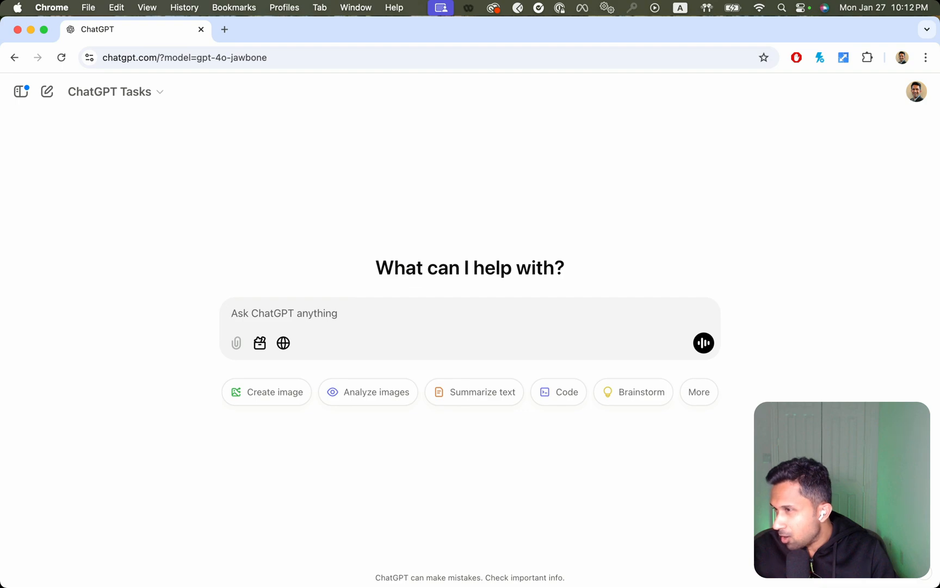
type("REmind me on")
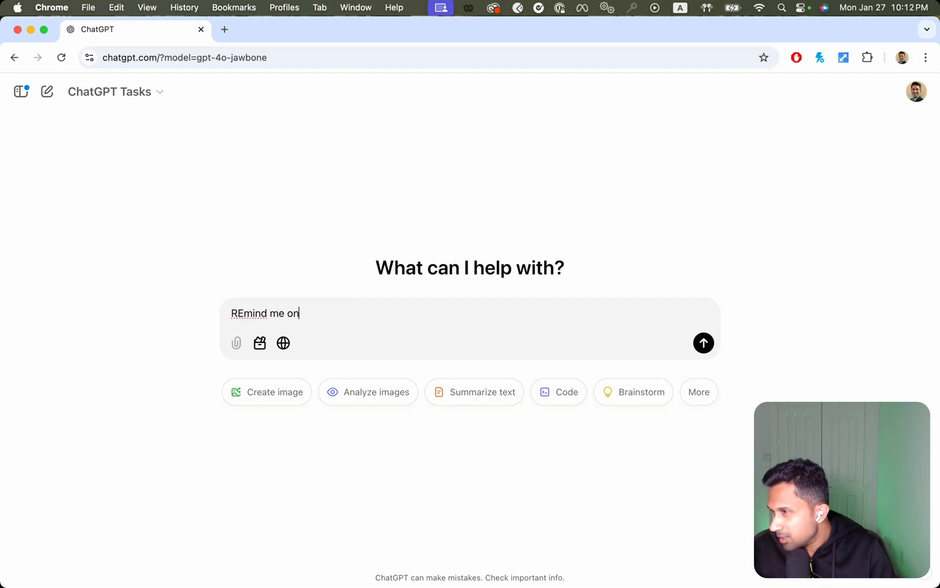
type("April 1st to celebra")
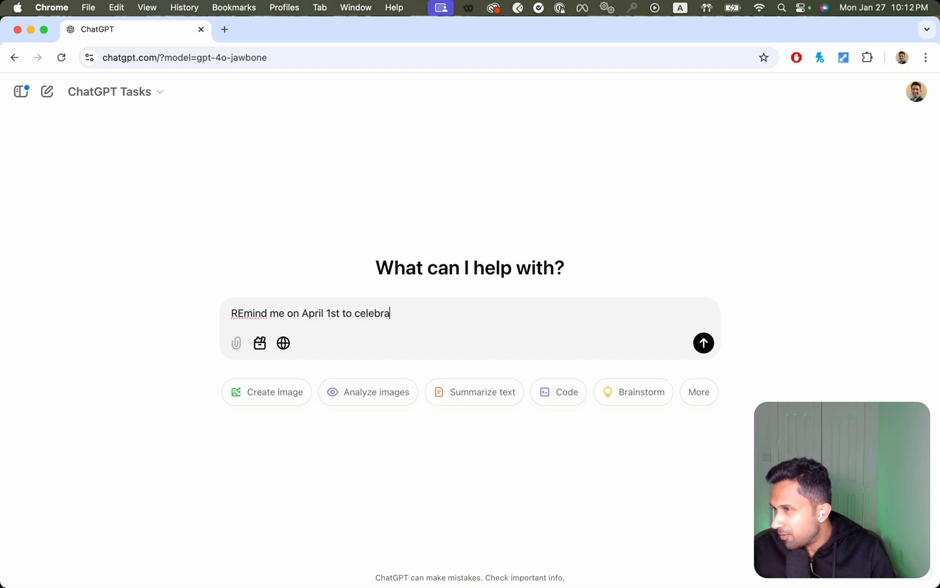
type("te my frie")
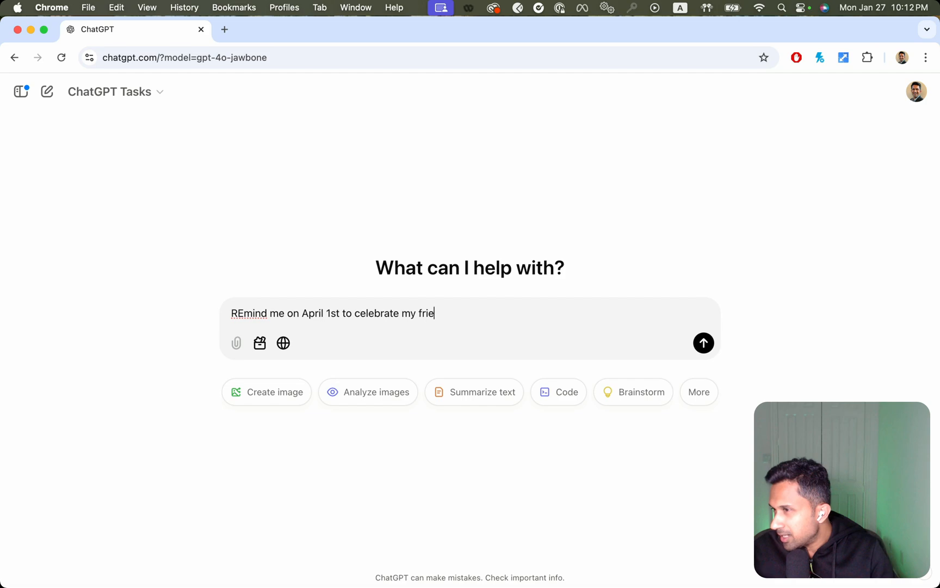
type("nd's birthday.  Please")
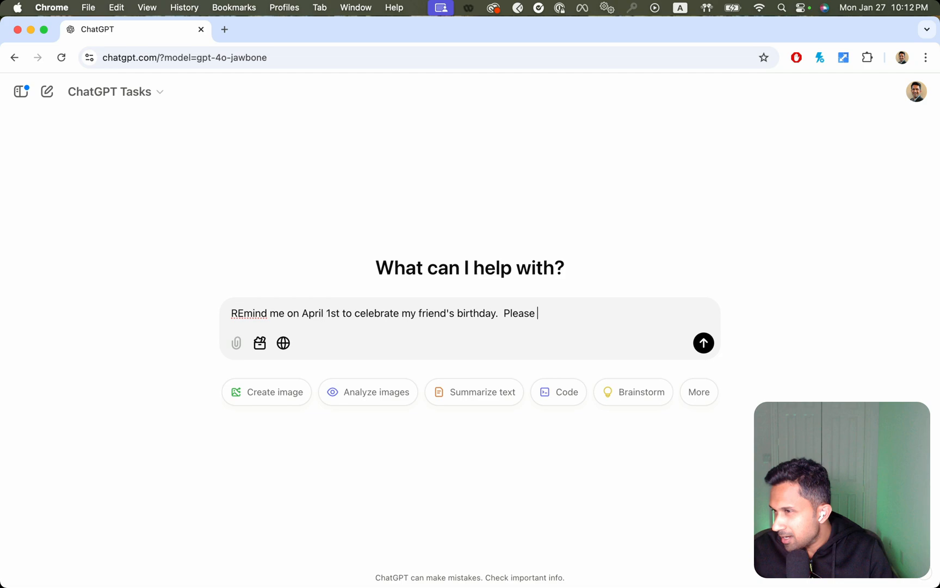
type("also write a")
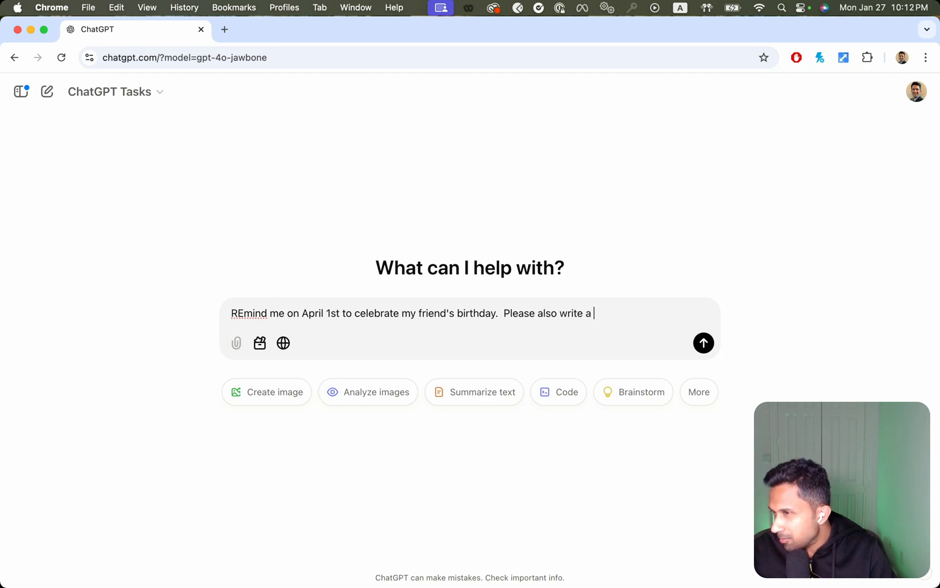
type("sweet birt")
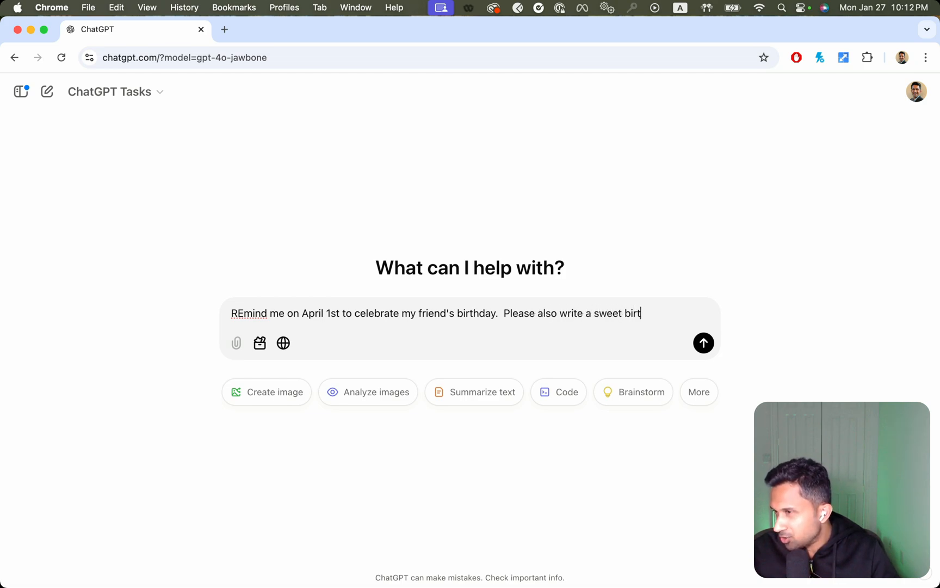
left_click(703, 343)
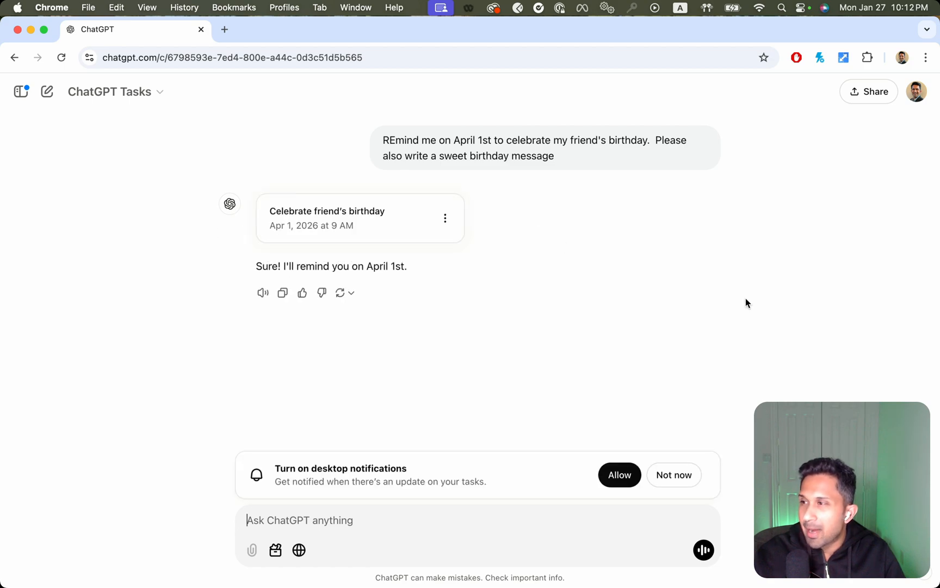
- Highlight the reply text confirming the April 1st reminder
left_click_drag(291, 266, 407, 266)
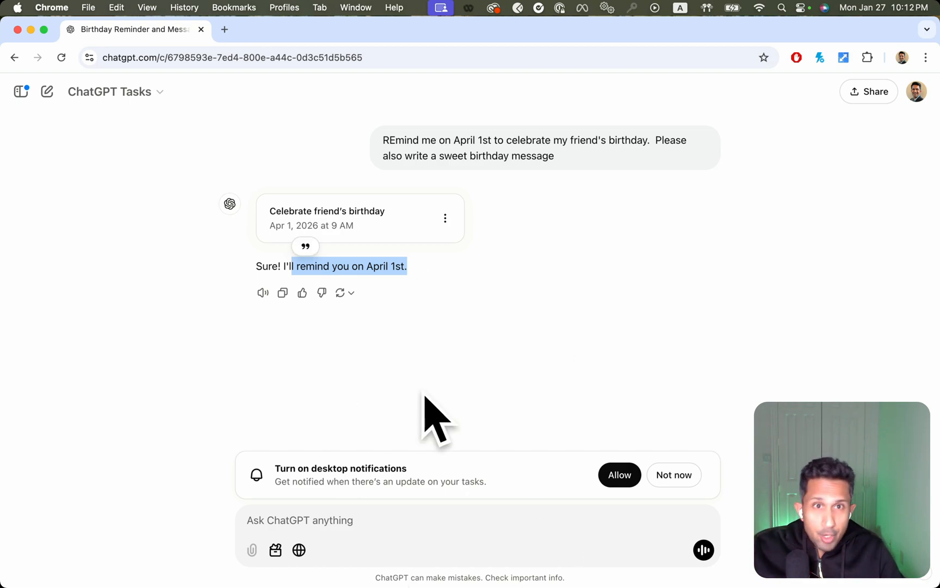
mouse_move(589, 377)
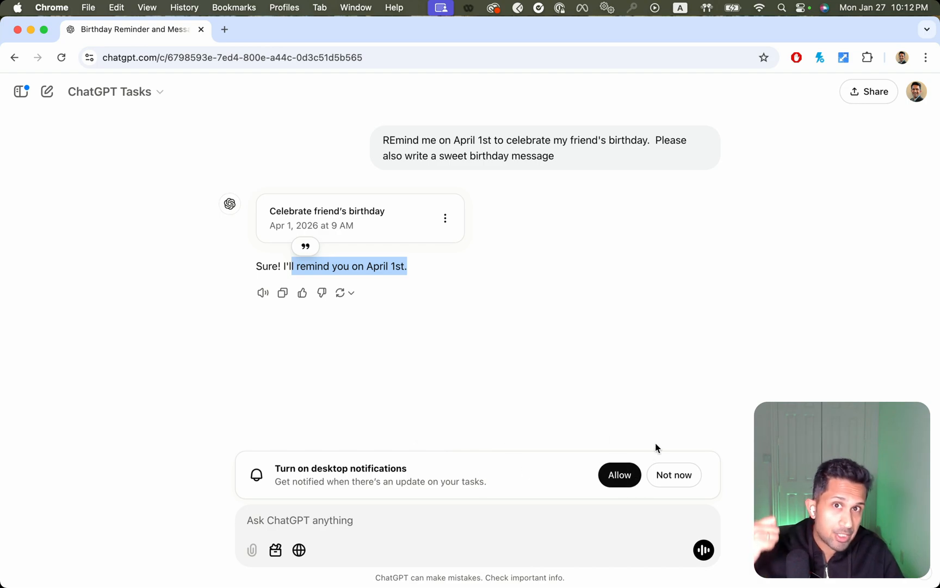
mouse_move(671, 445)
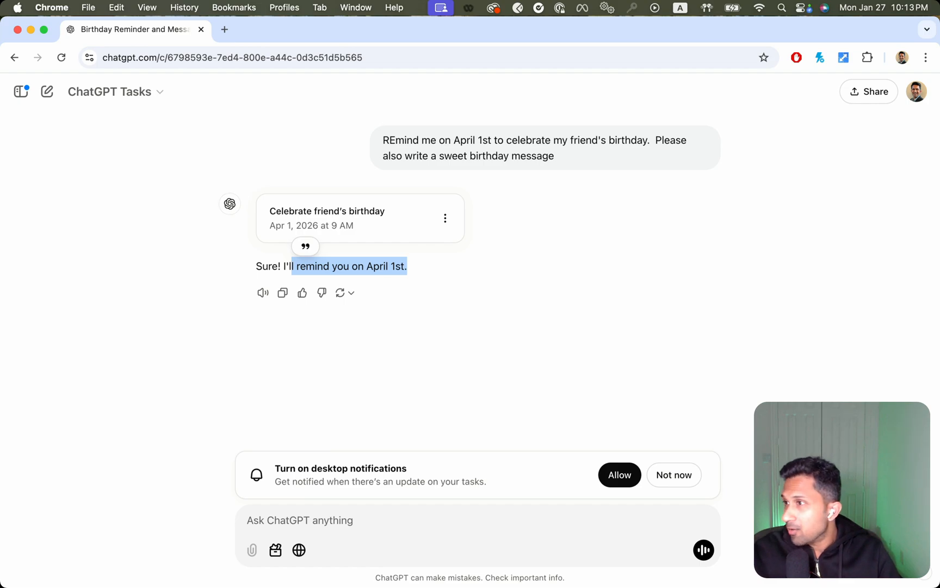
mouse_move(843, 274)
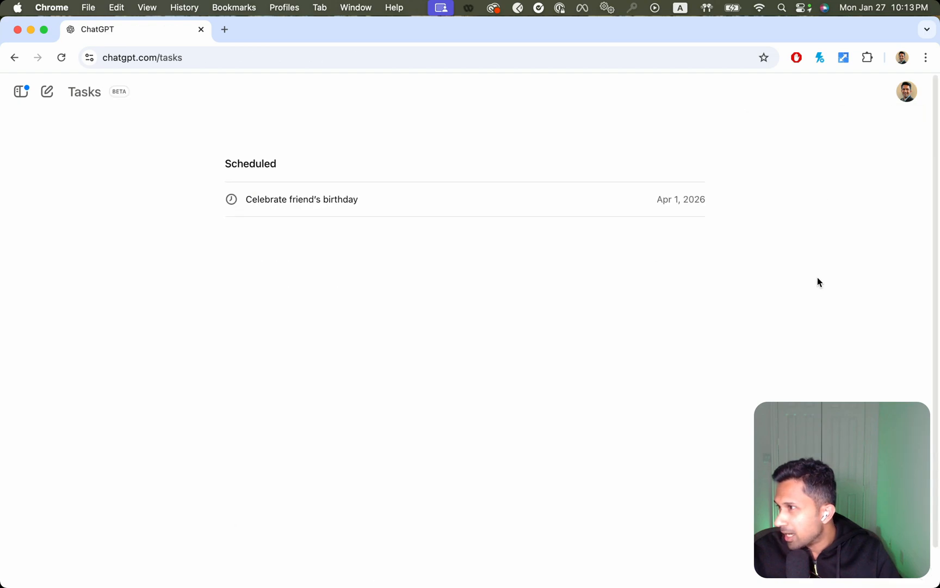
- In a new chat, draft a request for the top 5 trending AI news every day at 9am Central Standard Time
left_click(47, 92)
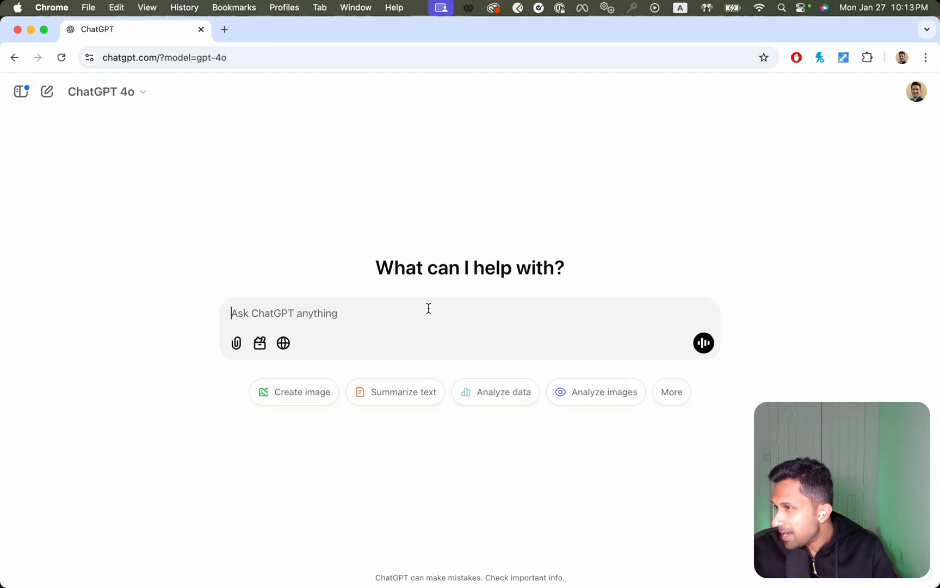
type("Remi")
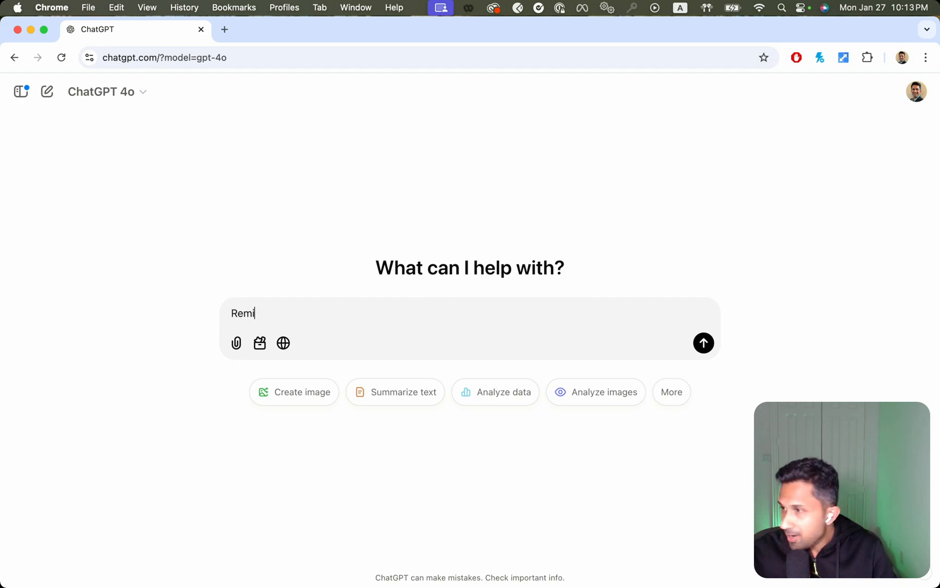
type("Every morning at")
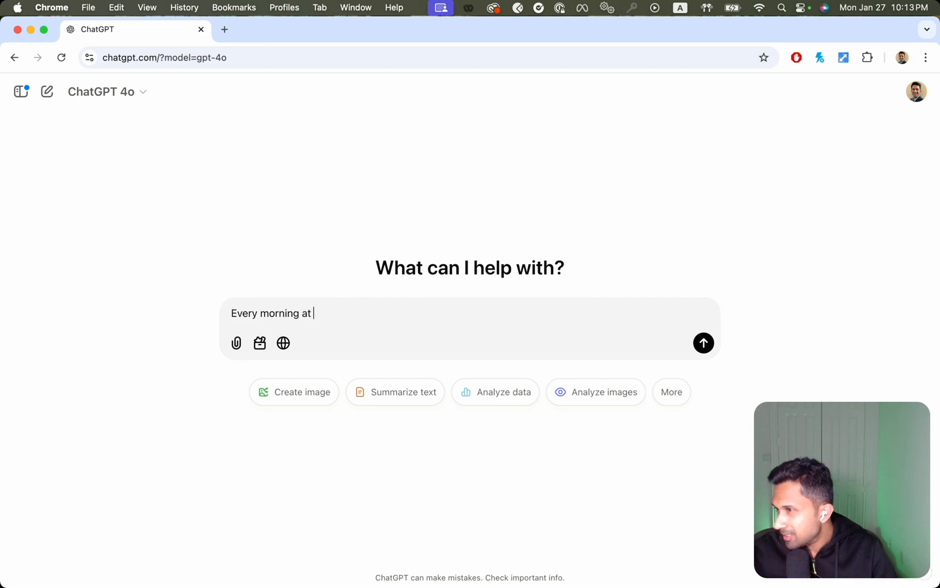
type("9am Ce")
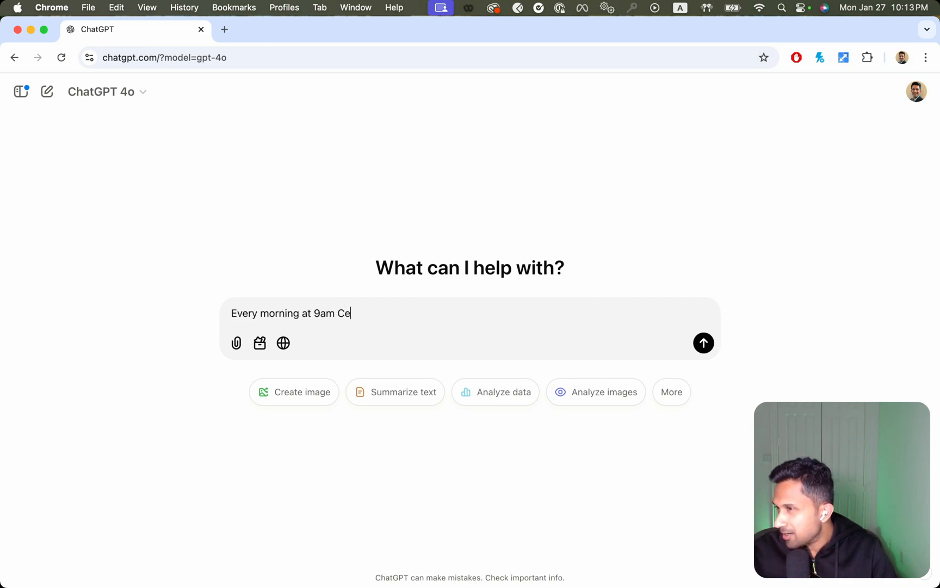
type("ntral Standar")
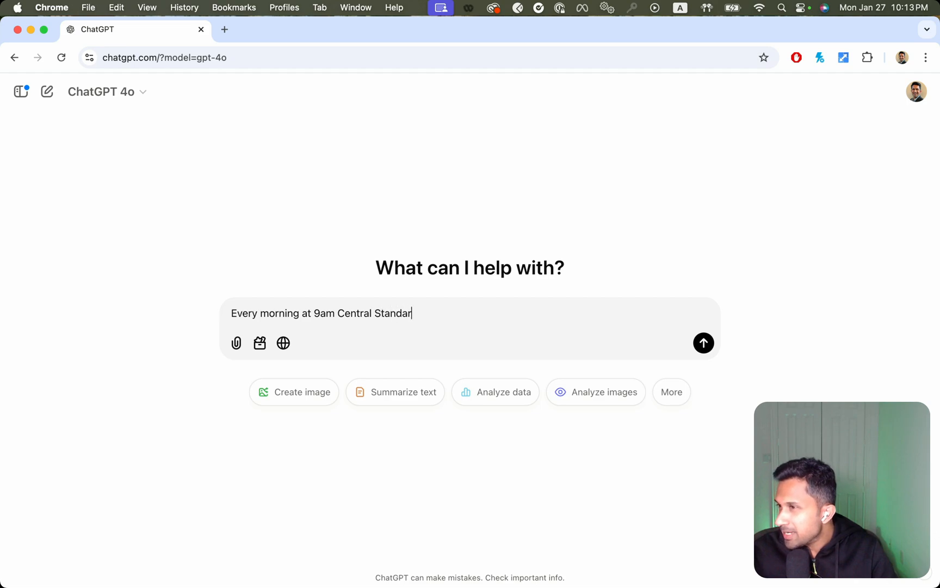
type("Time, please")
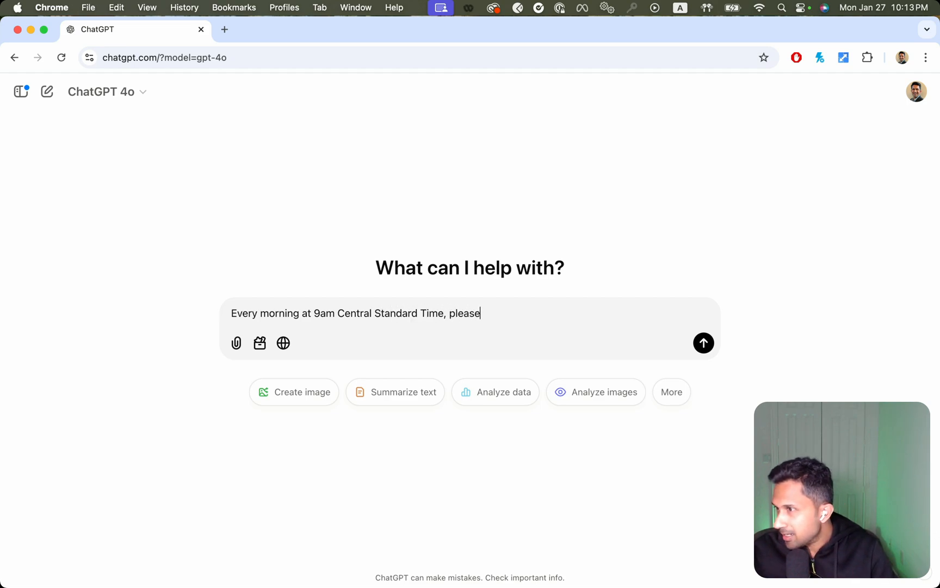
type("find the top 5 Trending AI news and summarize for t")
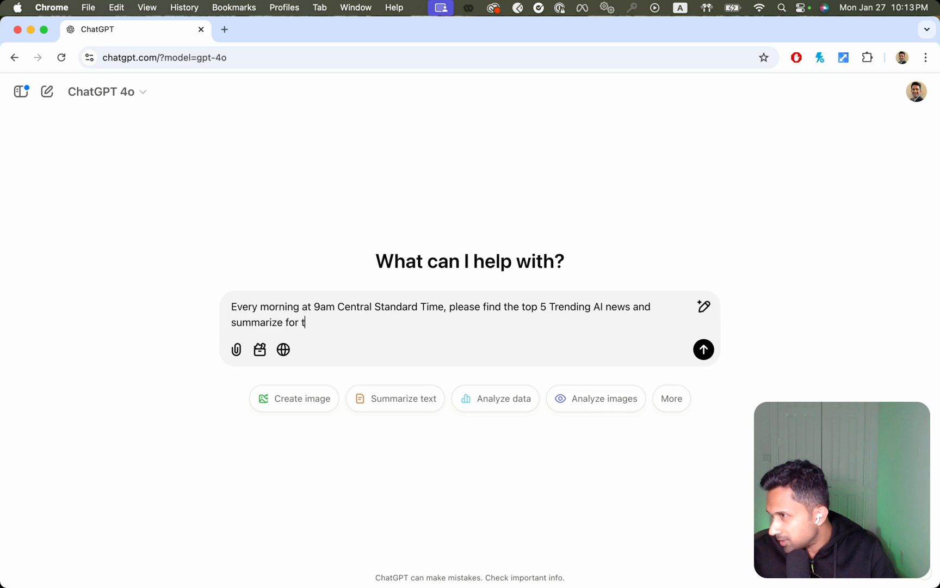
key("Backspace")
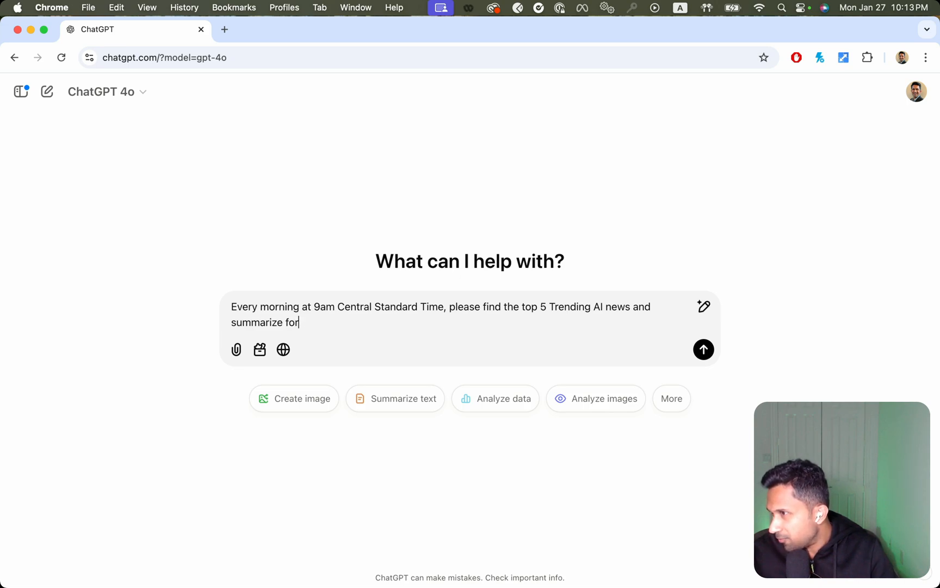